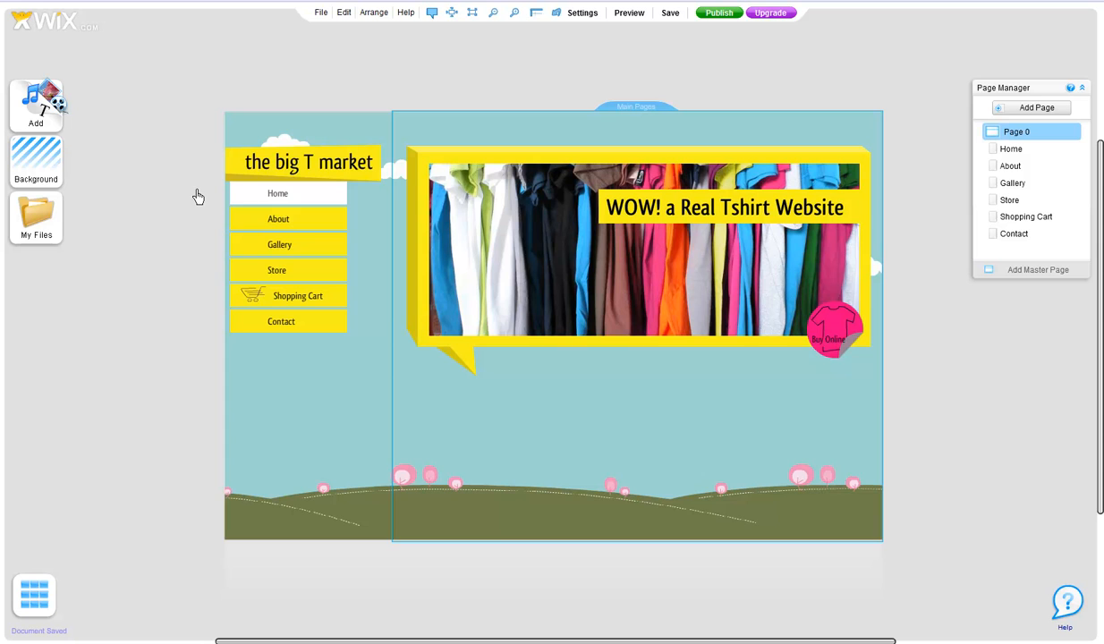
pyautogui.moveTo(288, 508)
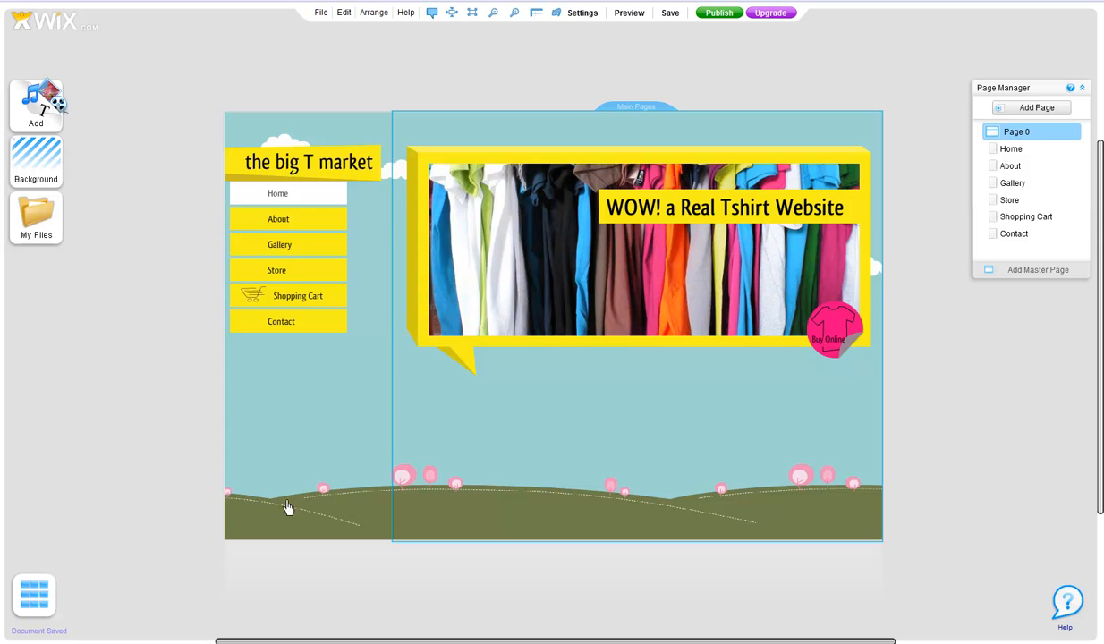
pyautogui.moveTo(230, 513)
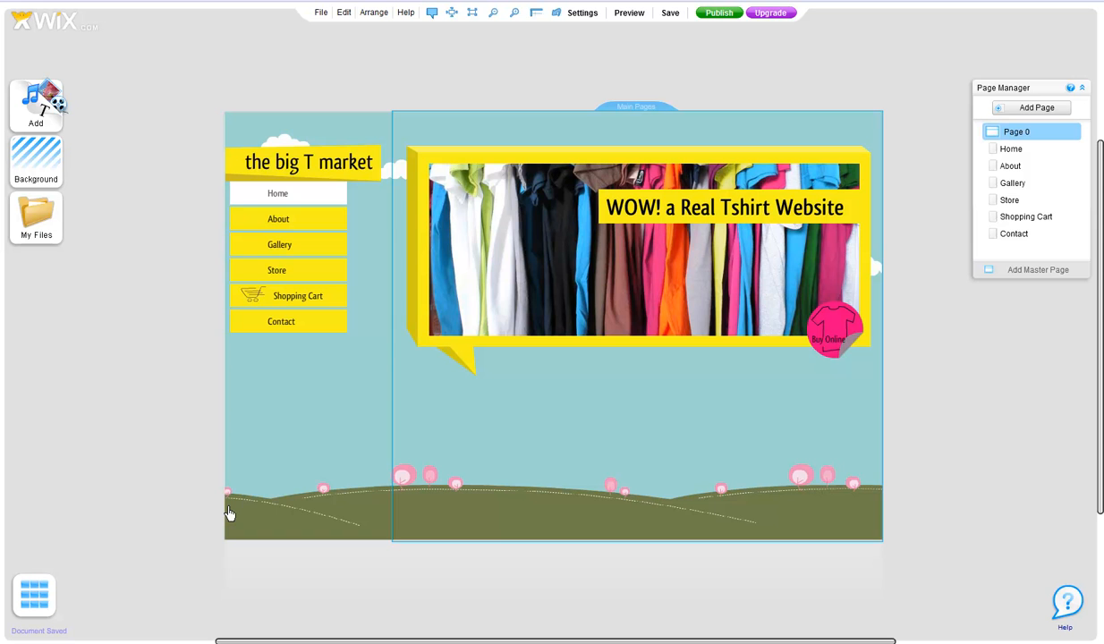
pyautogui.moveTo(150, 514)
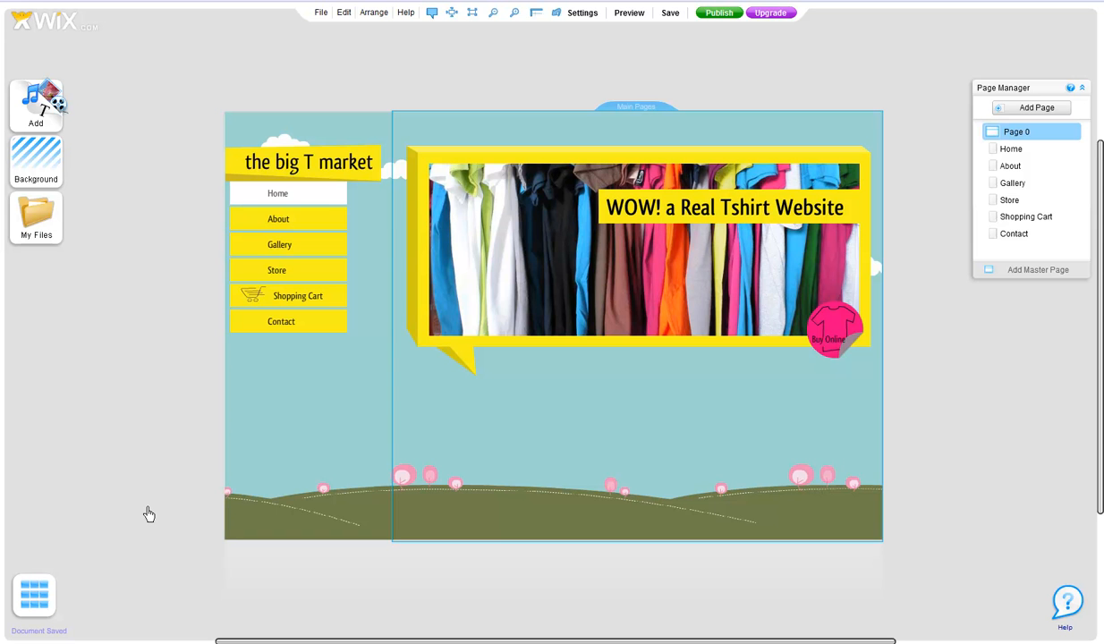
# - Place the Facebook Like item from the HTML widget gallery near the page bottom
pyautogui.click(43, 99)
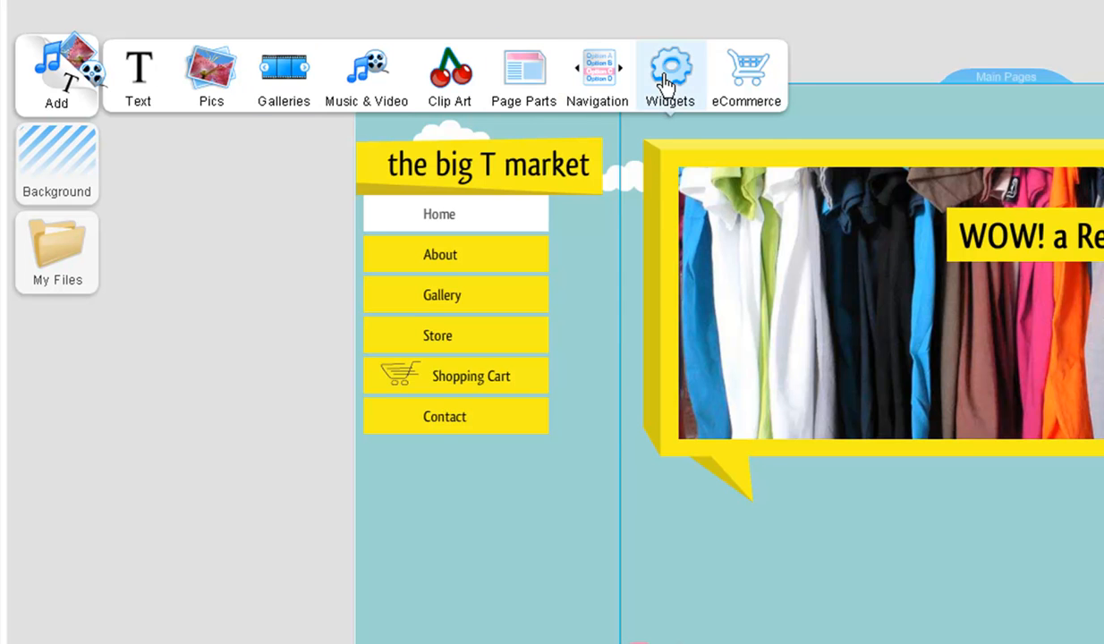
pyautogui.click(669, 68)
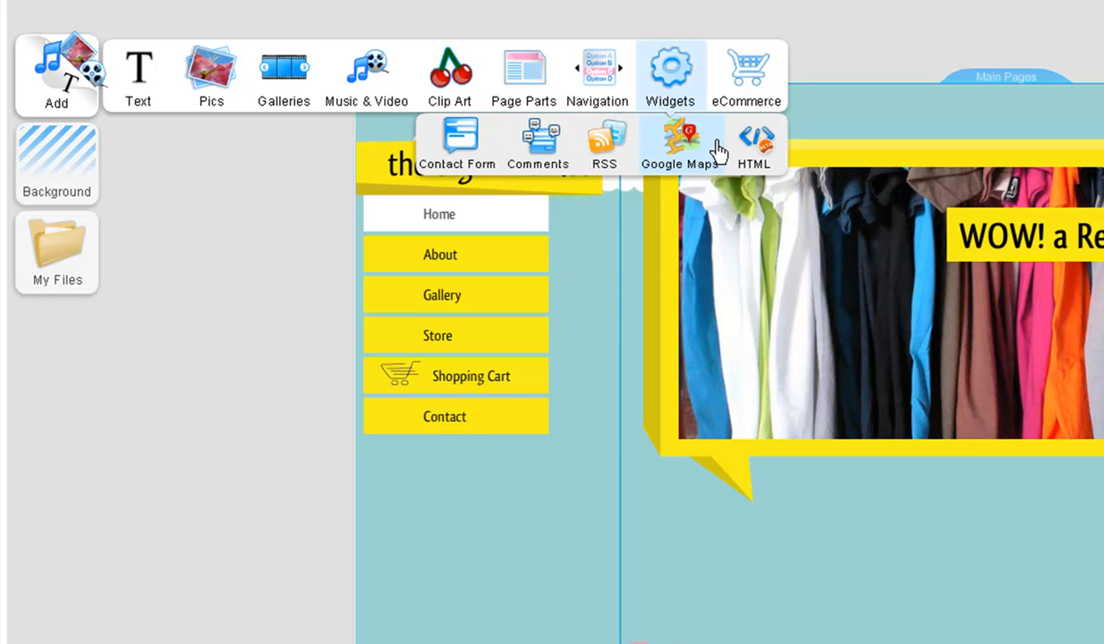
pyautogui.click(754, 139)
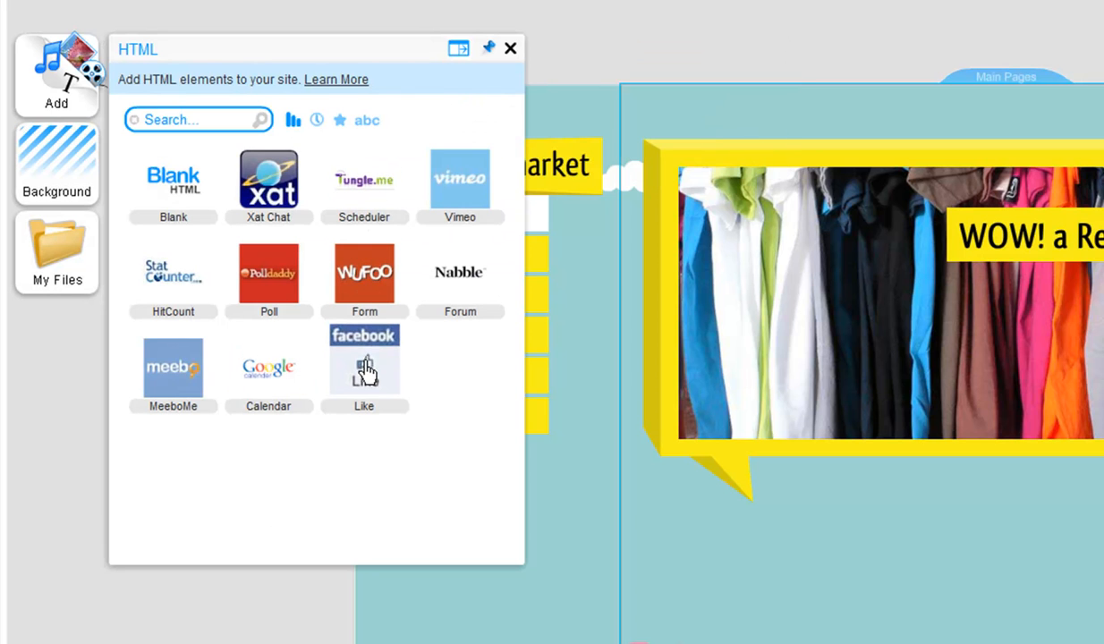
pyautogui.click(510, 48)
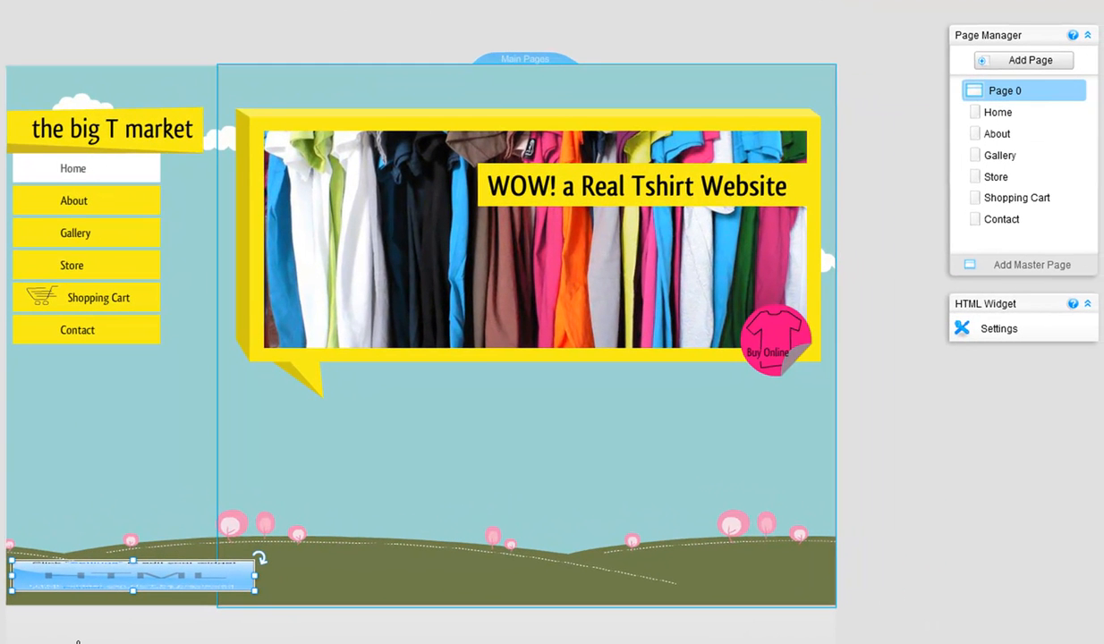
pyautogui.moveTo(78, 605)
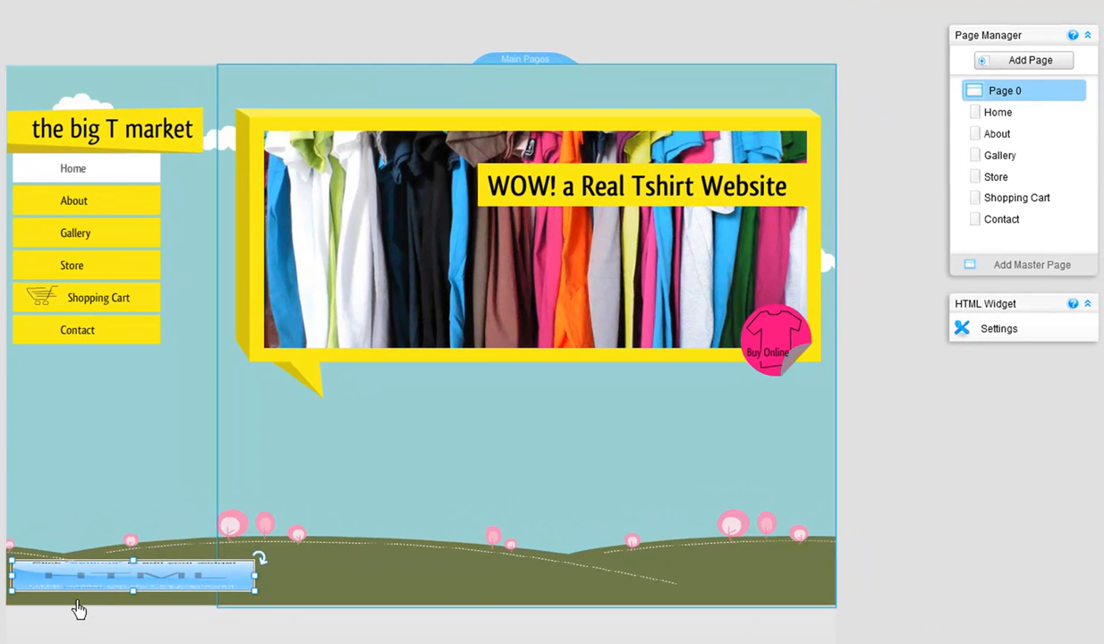
pyautogui.moveTo(771, 357)
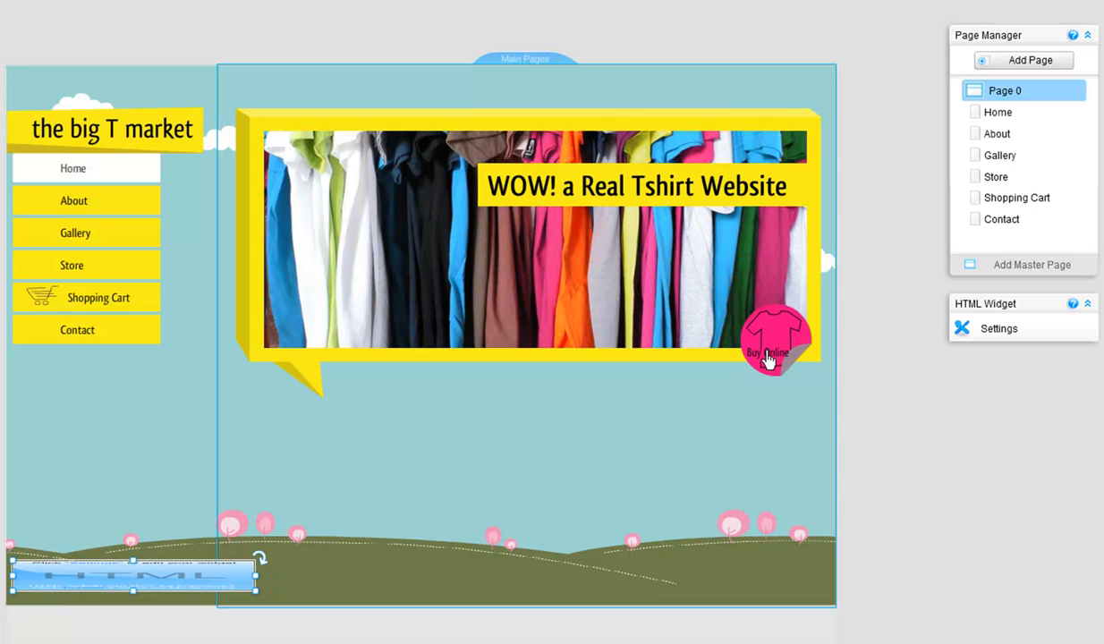
pyautogui.moveTo(983, 333)
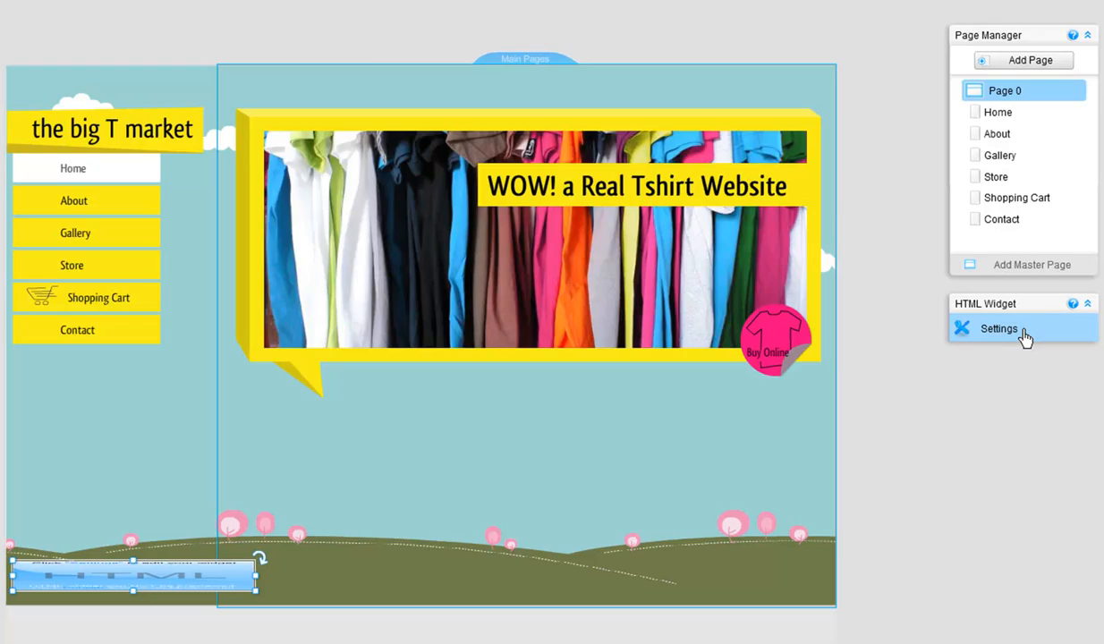
pyautogui.click(998, 329)
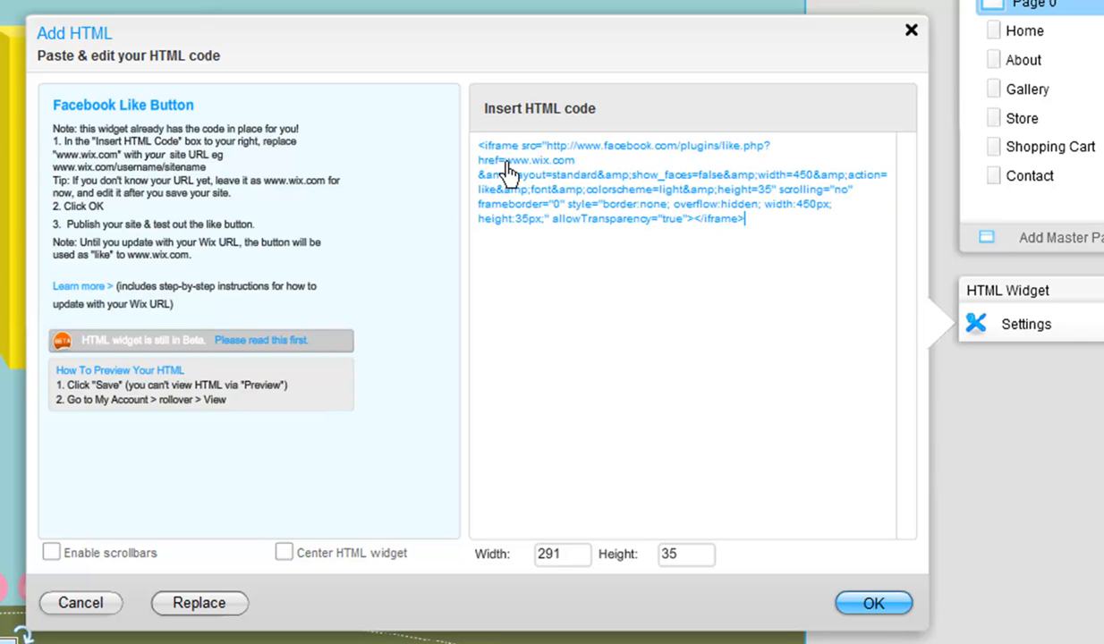
pyautogui.doubleClick(532, 159)
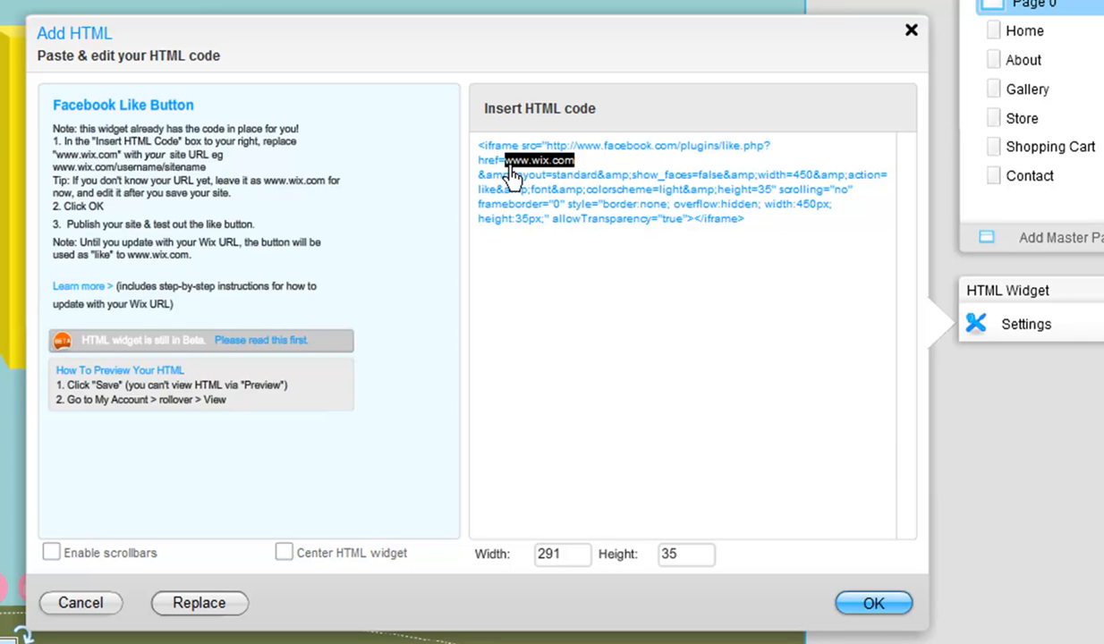
pyautogui.moveTo(586, 177)
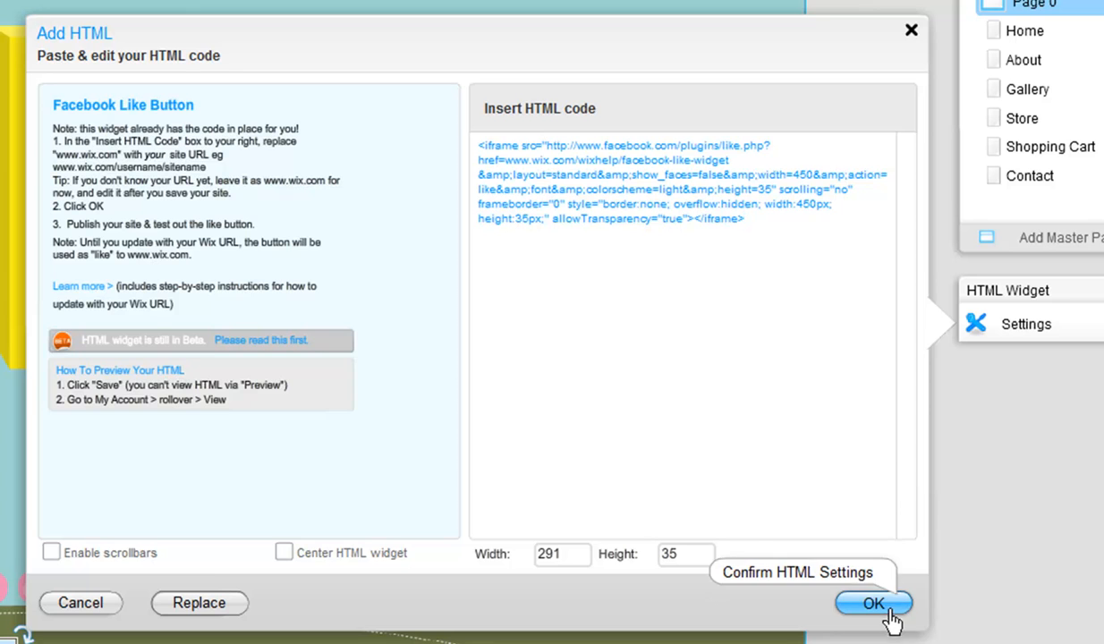
# - Apply the edited widget code, save big T market, and view the live site
pyautogui.click(872, 603)
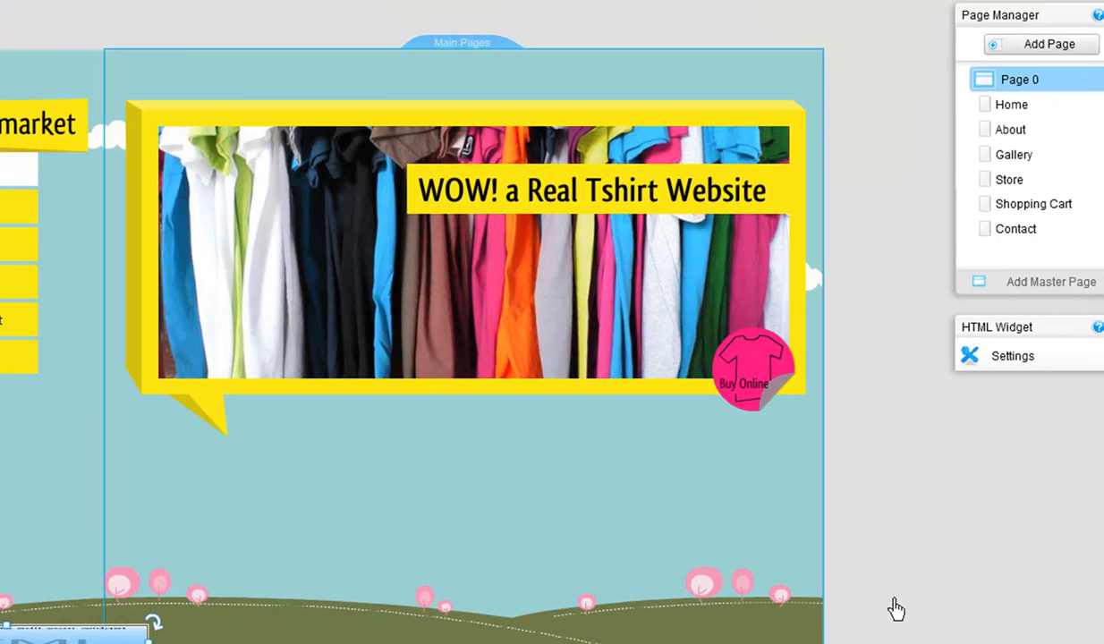
pyautogui.click(583, 13)
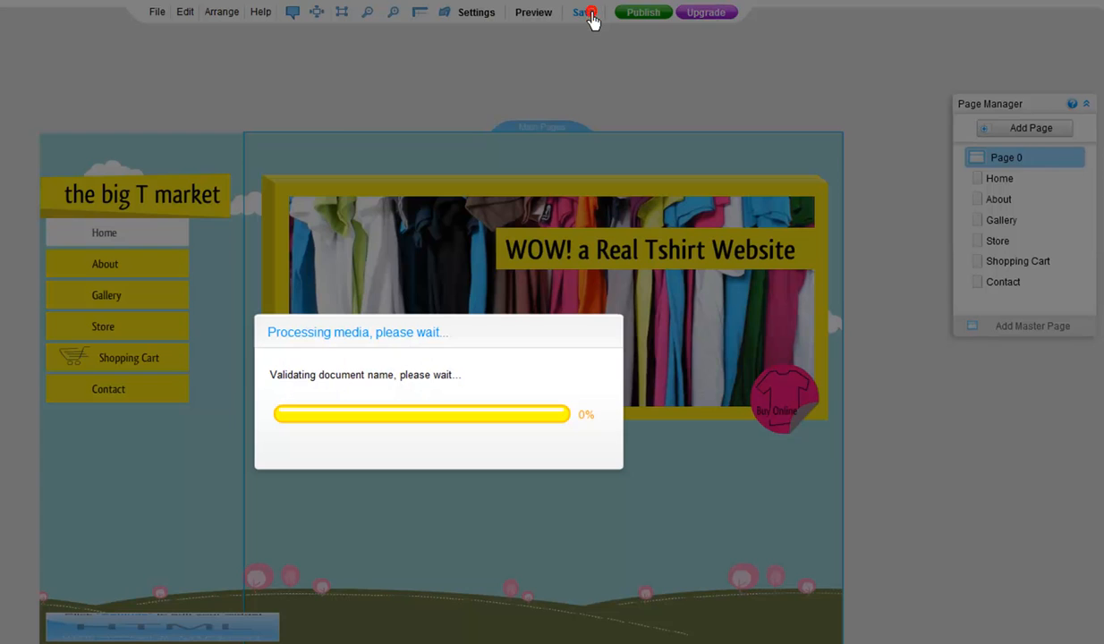
pyautogui.click(580, 12)
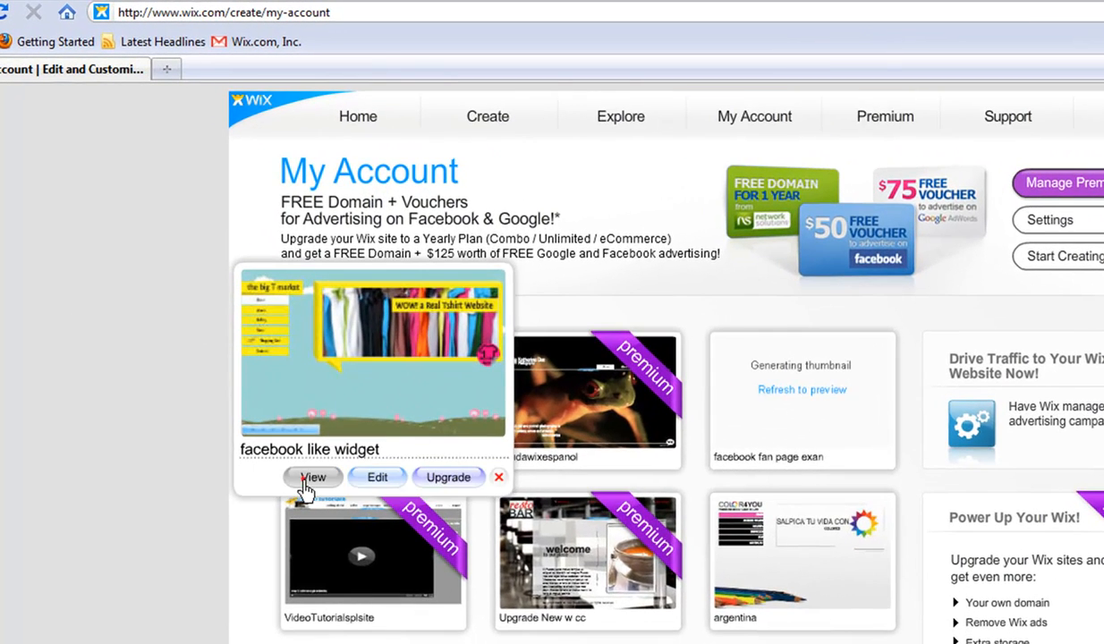
pyautogui.click(312, 476)
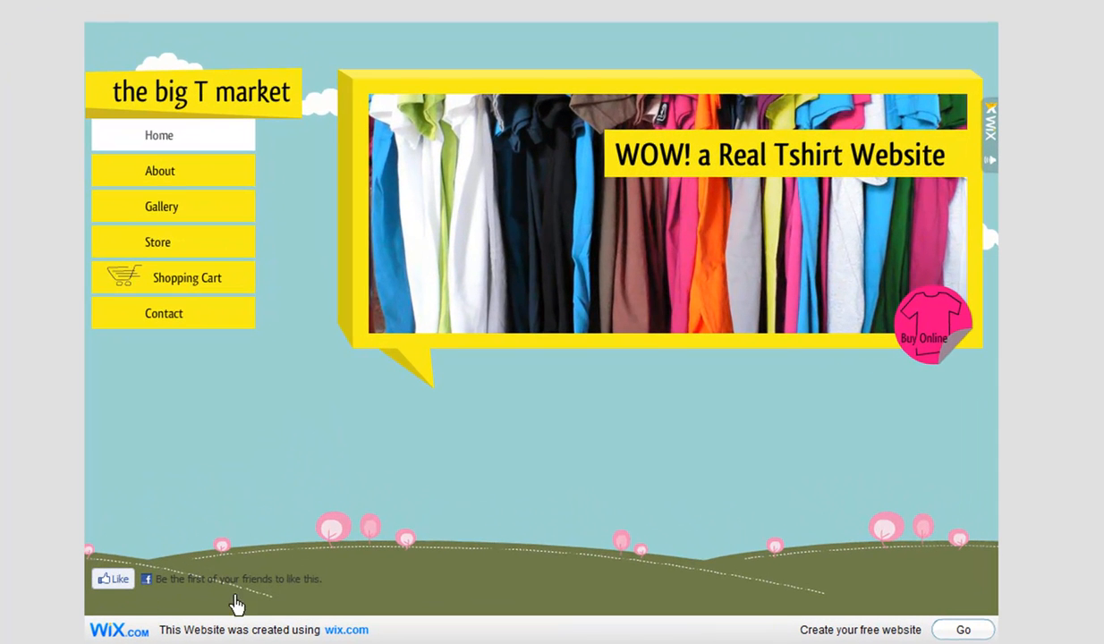
pyautogui.moveTo(236, 580)
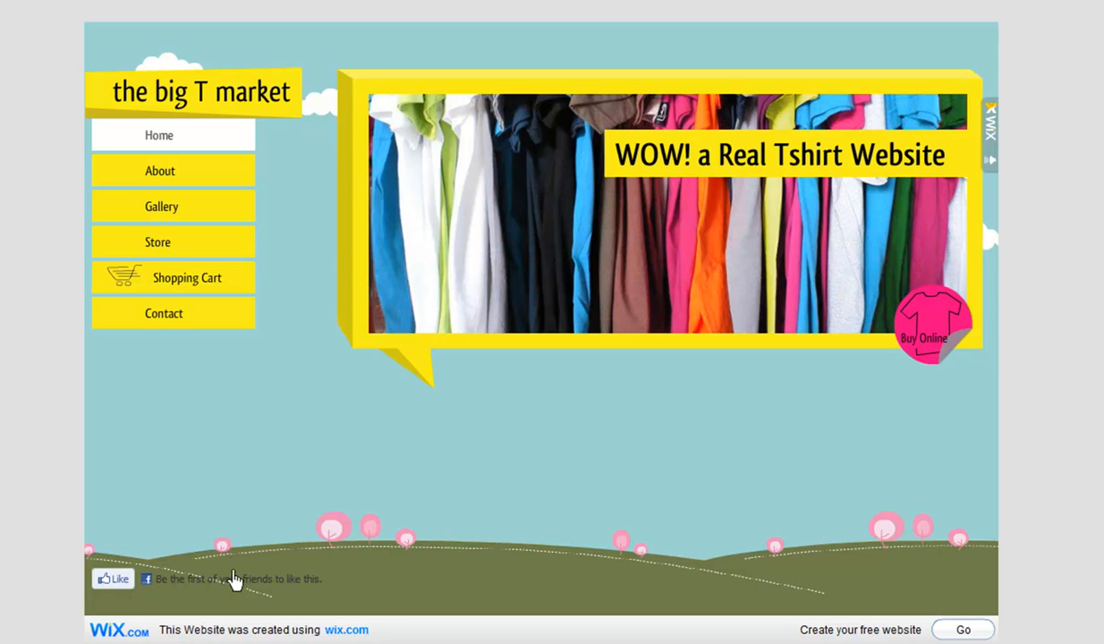
pyautogui.moveTo(110, 600)
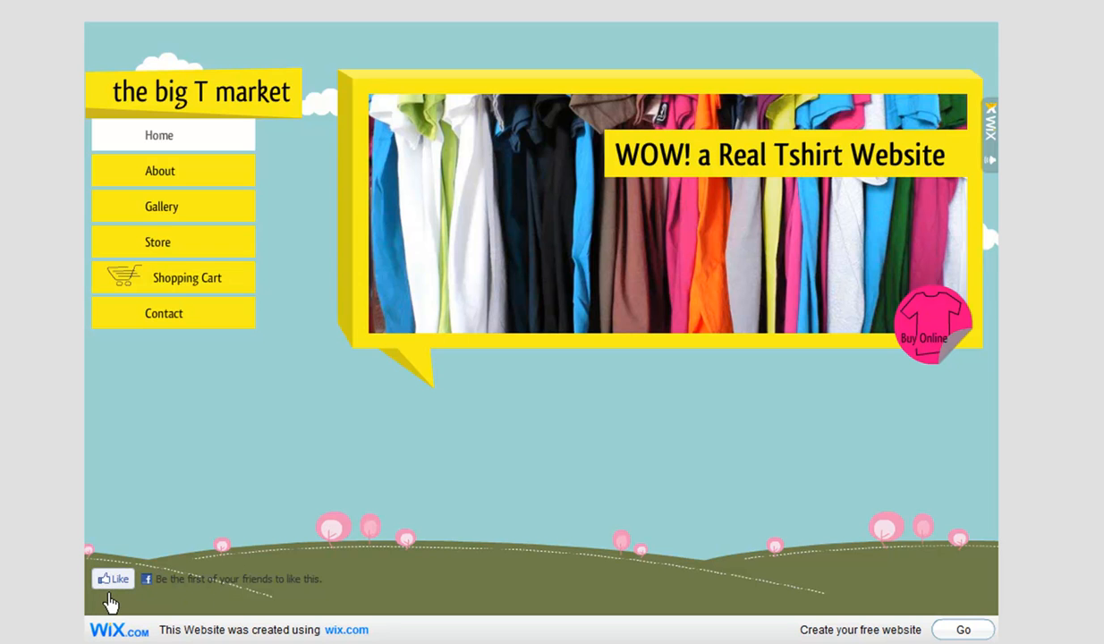